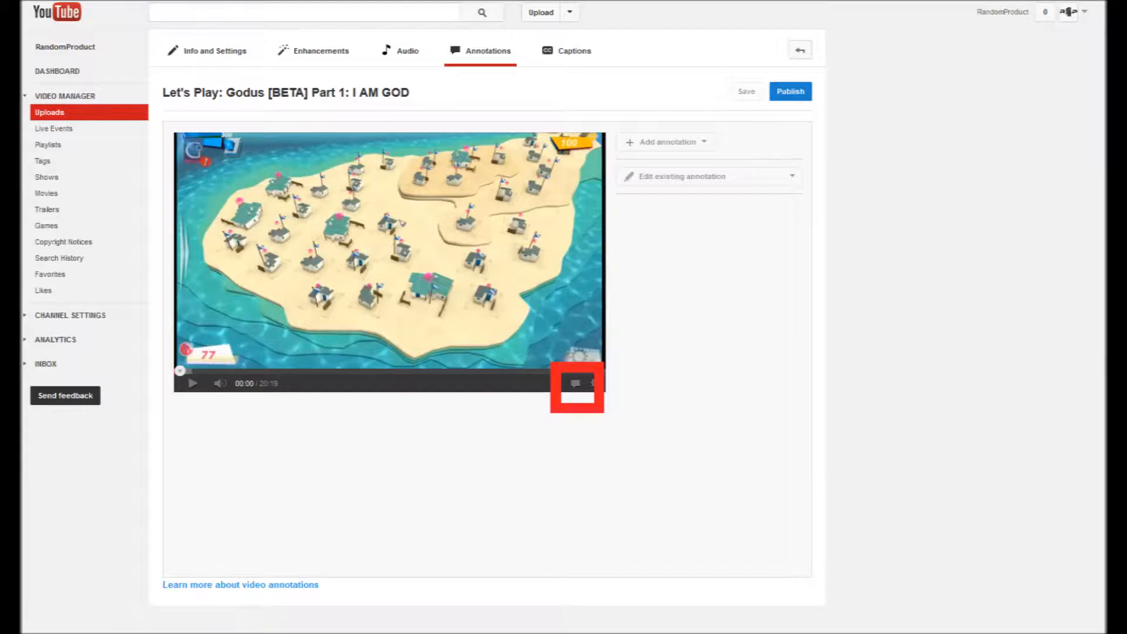
Show the annotations timeline beneath the player for 'Let's Play: Godus [BETA] Part 1'.
click(575, 383)
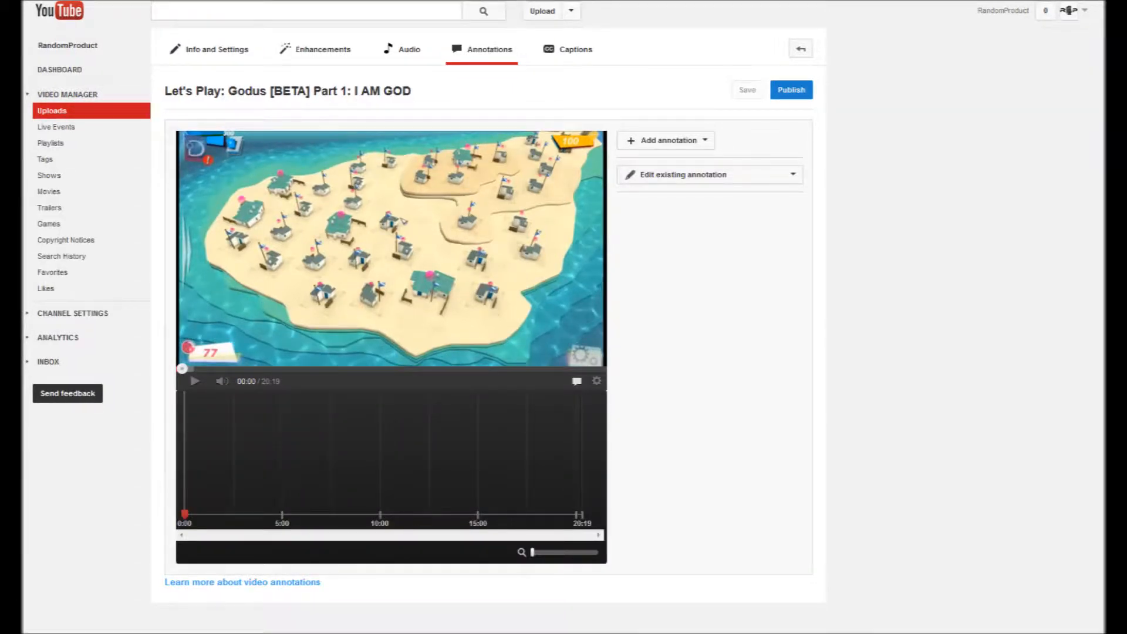